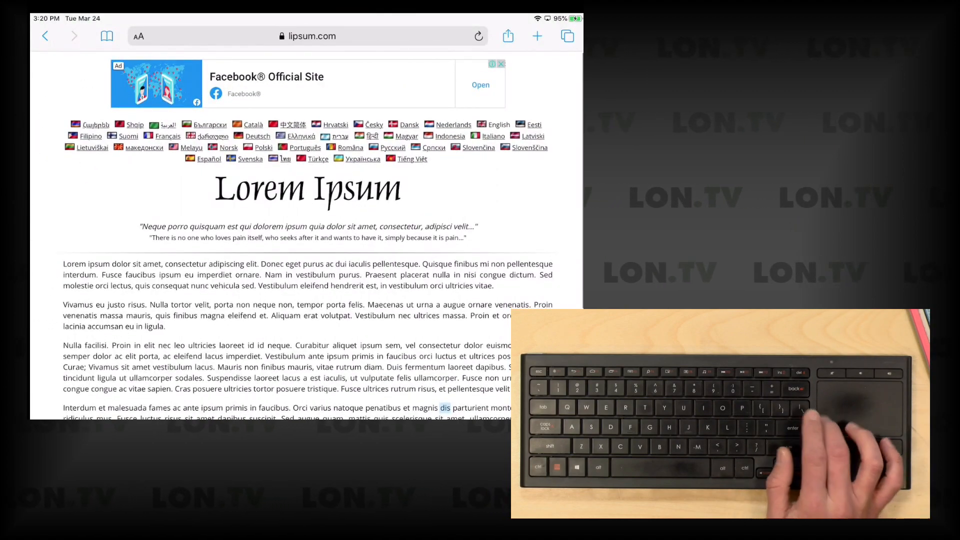
Scroll the Lorem Ipsum page and begin a text selection in its first paragraph.
scroll(down, 3)
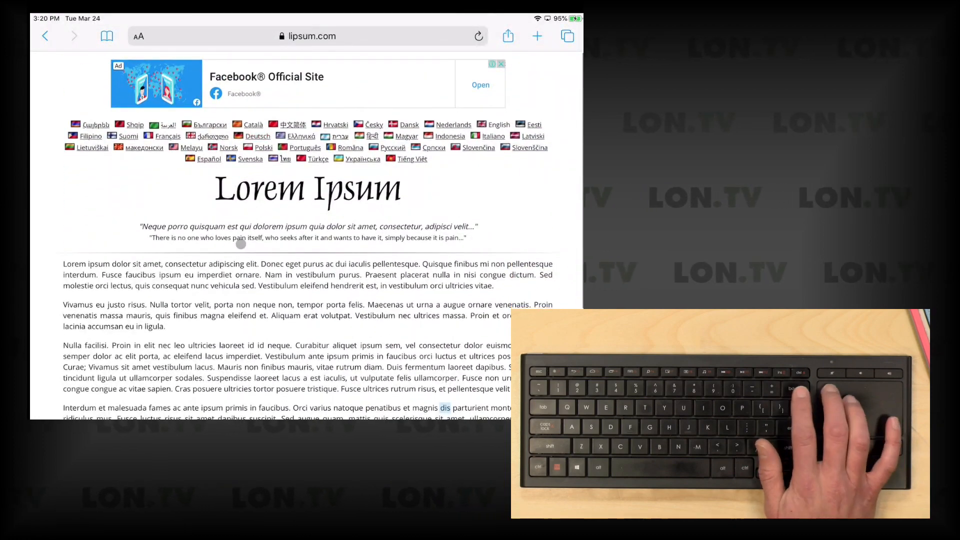
scroll(down, 3)
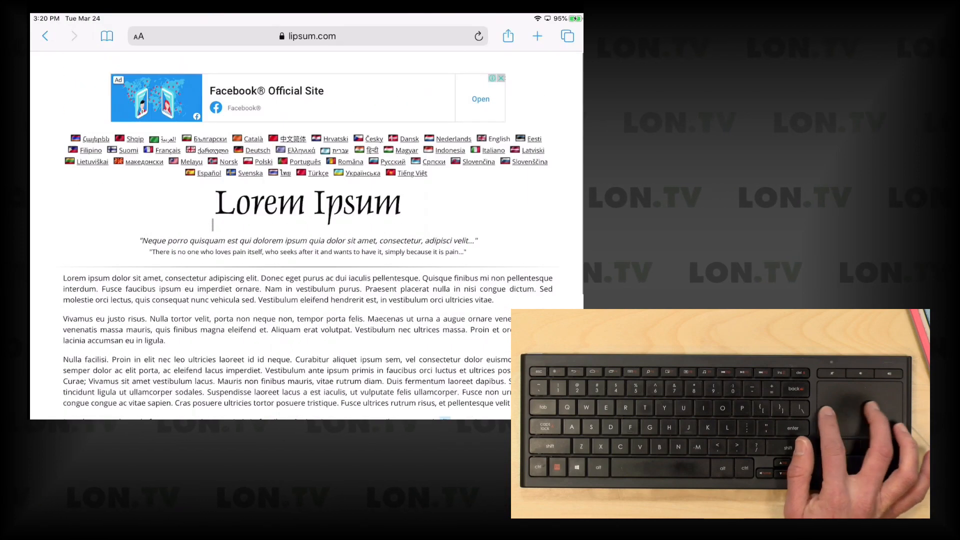
scroll(down, 3)
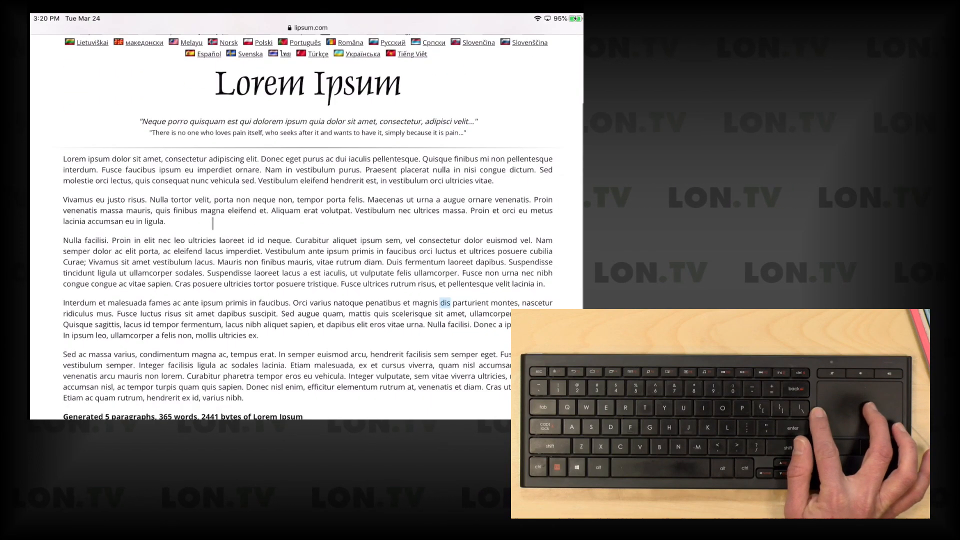
scroll(down, 3)
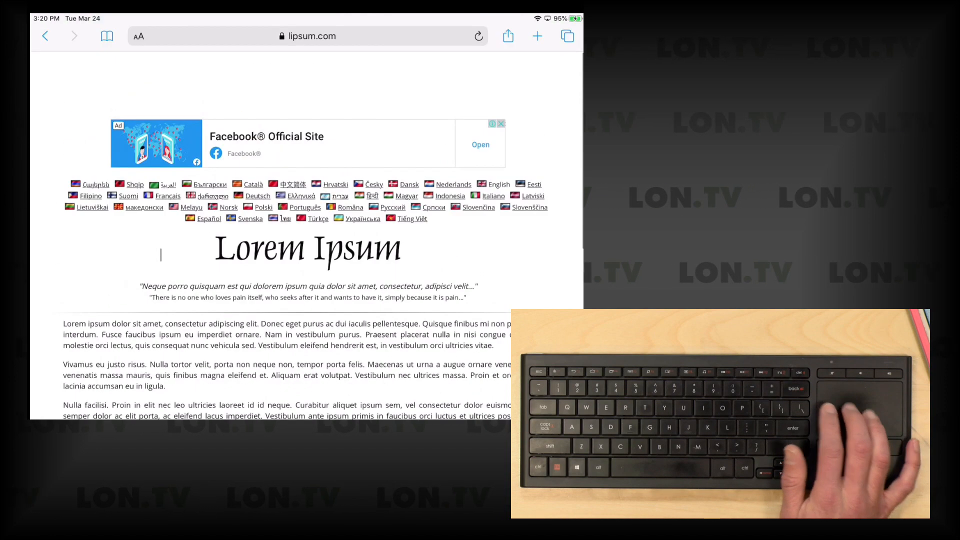
scroll(down, 3)
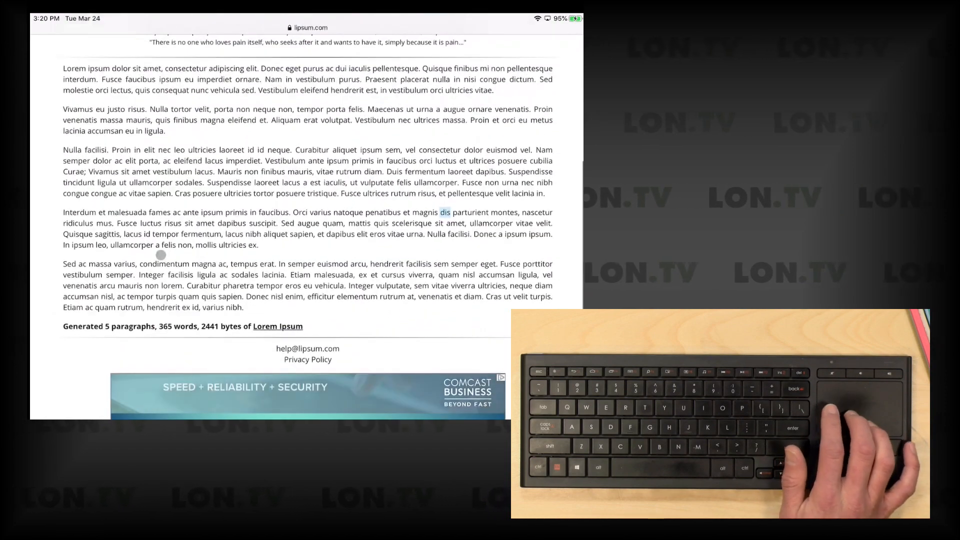
scroll(down, 3)
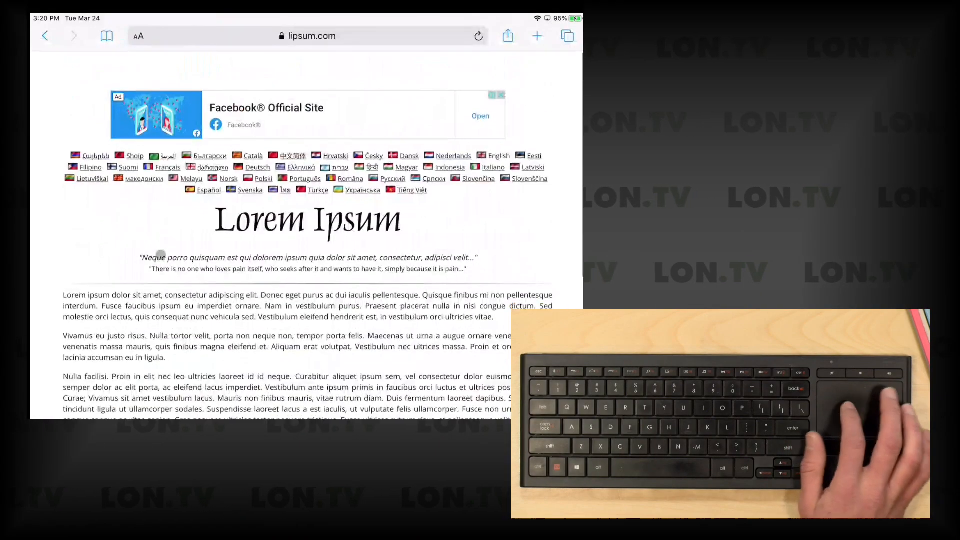
scroll(down, 3)
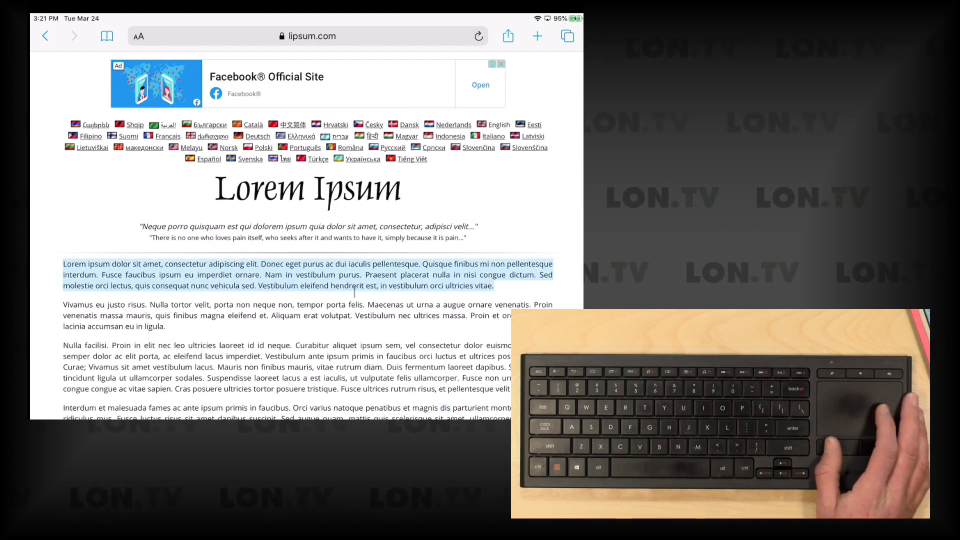
click(308, 274)
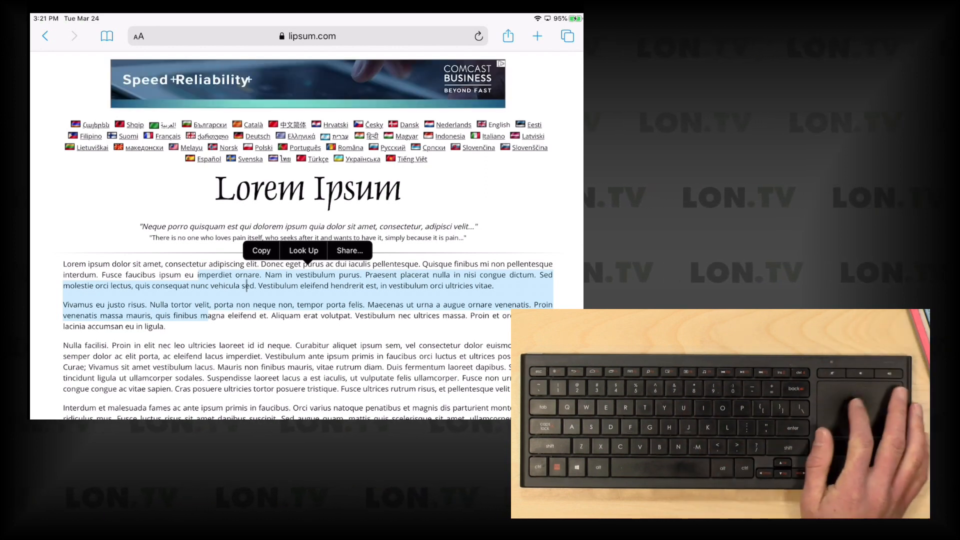
scroll(down, 3)
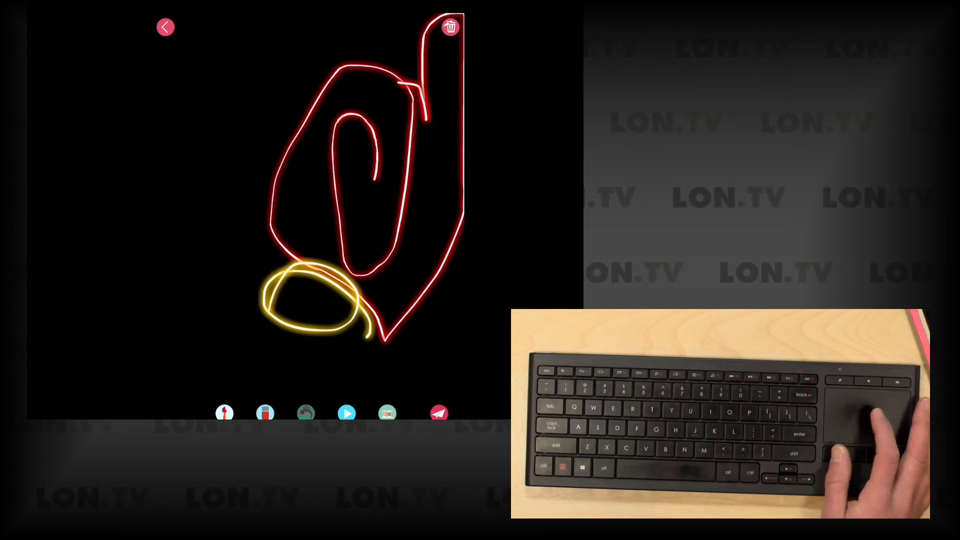
Leave Joy Doodle after the red loop and yellow scribble are drawn.
click(165, 27)
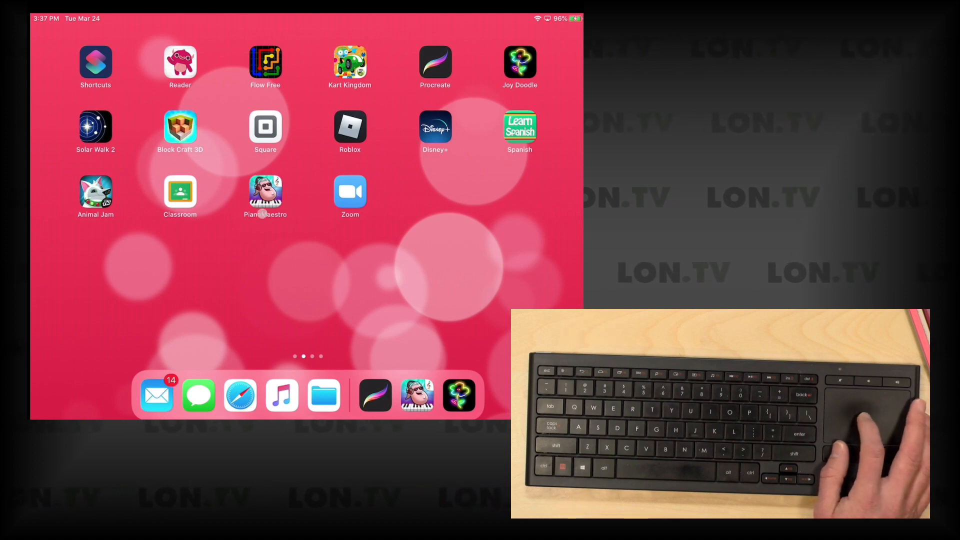
Jump to the top of the Lorem Ipsum note and set the cursor in its first paragraph.
scroll(left, 3)
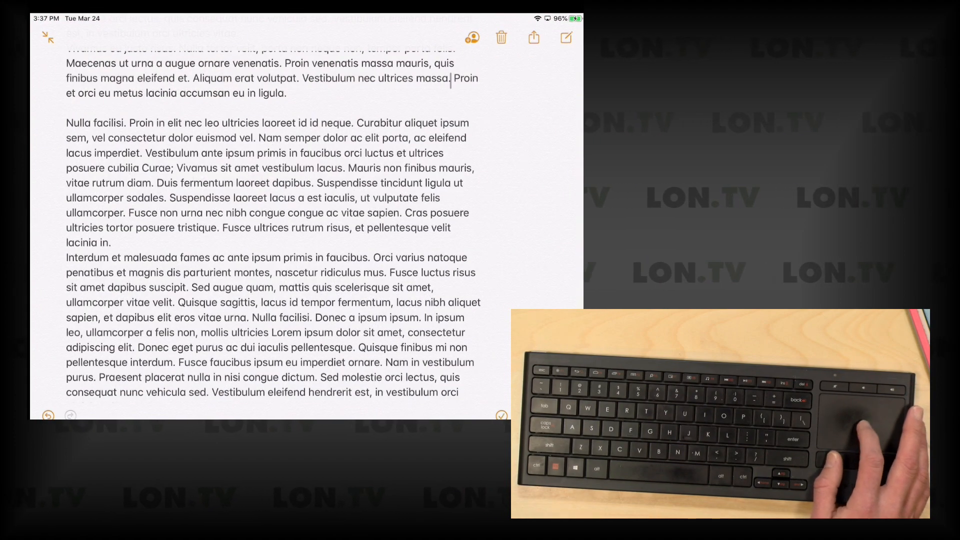
click(473, 37)
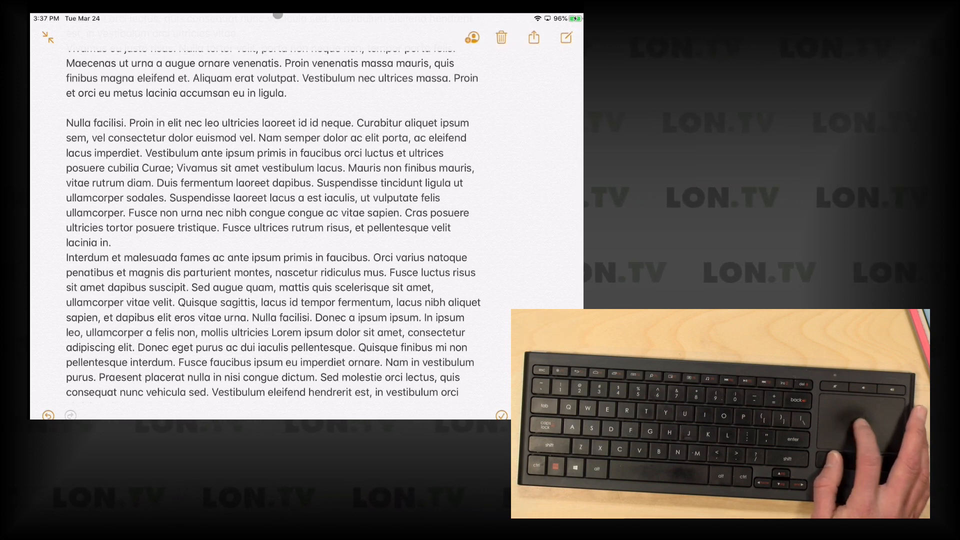
click(500, 37)
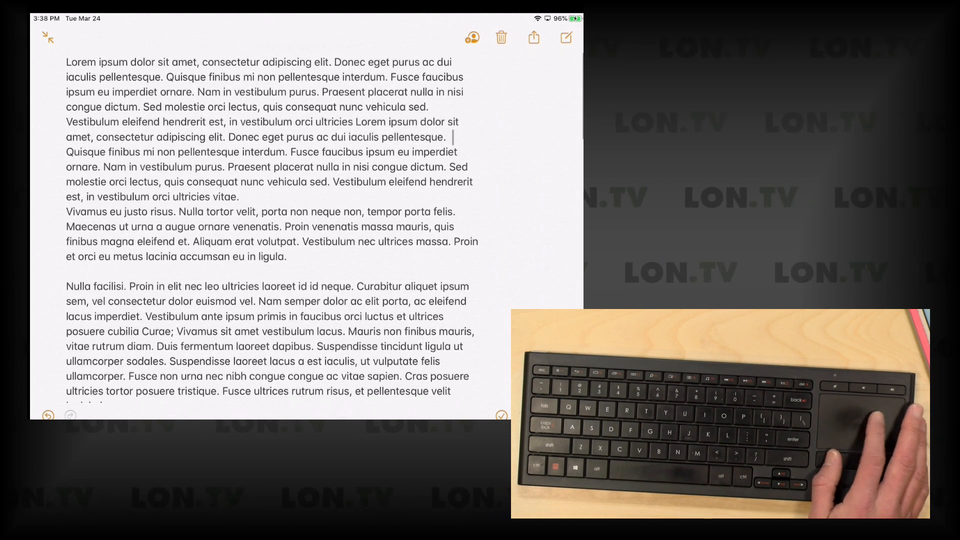
click(498, 37)
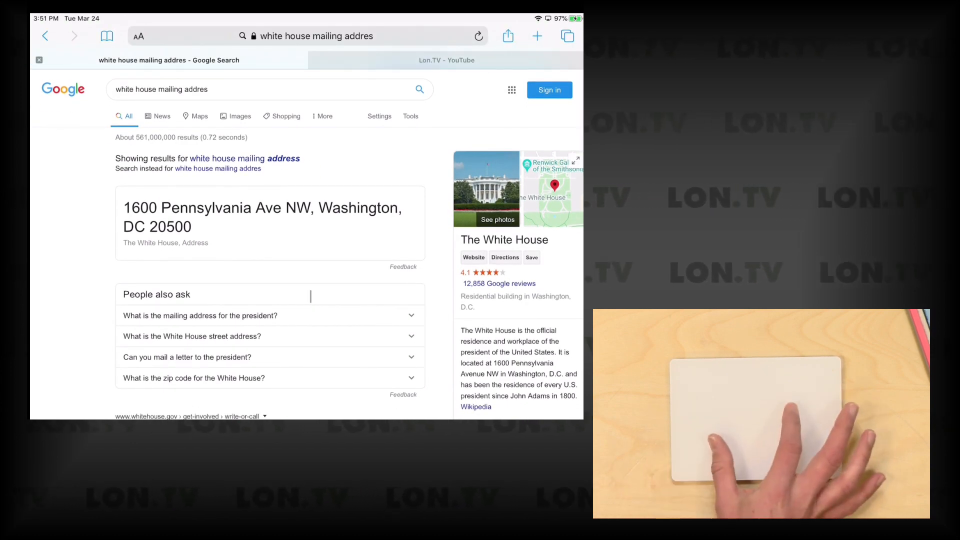
Bring up Safari's Google results for 'white house mailing address'.
click(567, 36)
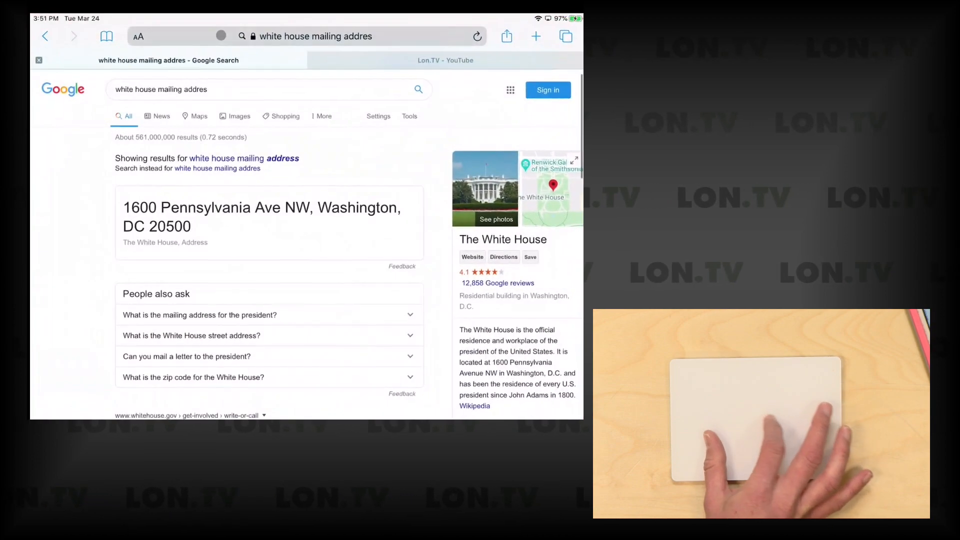
click(564, 36)
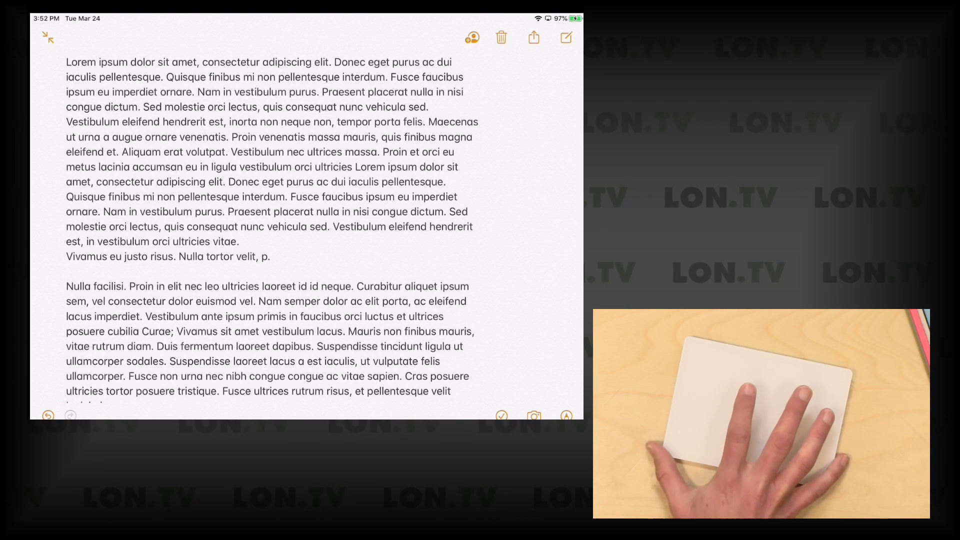
Select the note text from 'Nam in vestibulum' to 'Vestibulum eleifend'.
drag(195, 91, 160, 122)
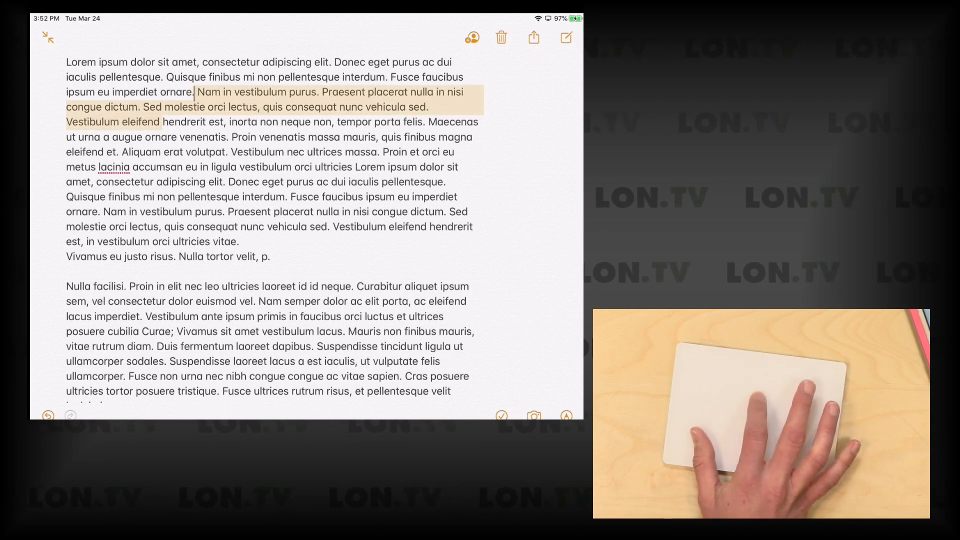
click(225, 182)
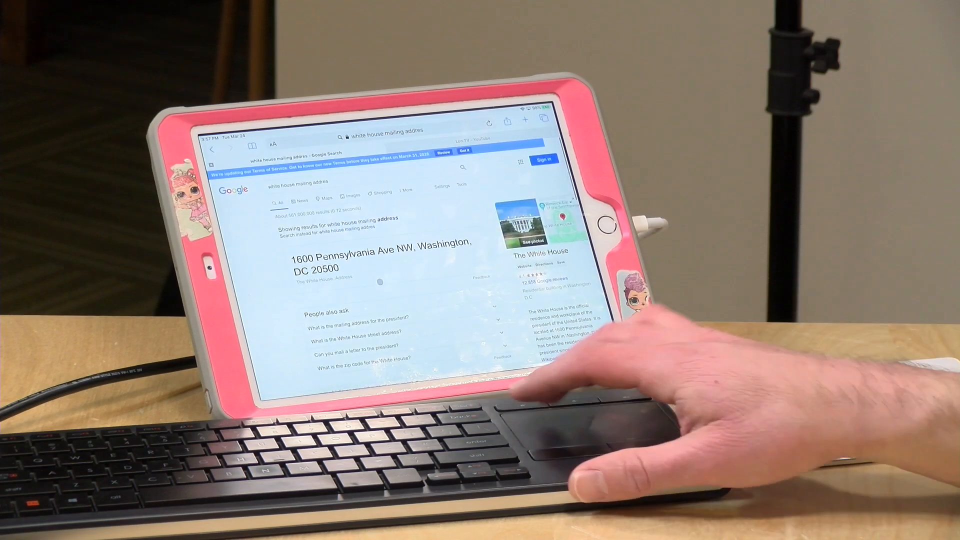
Scroll the Google results down to the White House website and contact links.
scroll(down, 3)
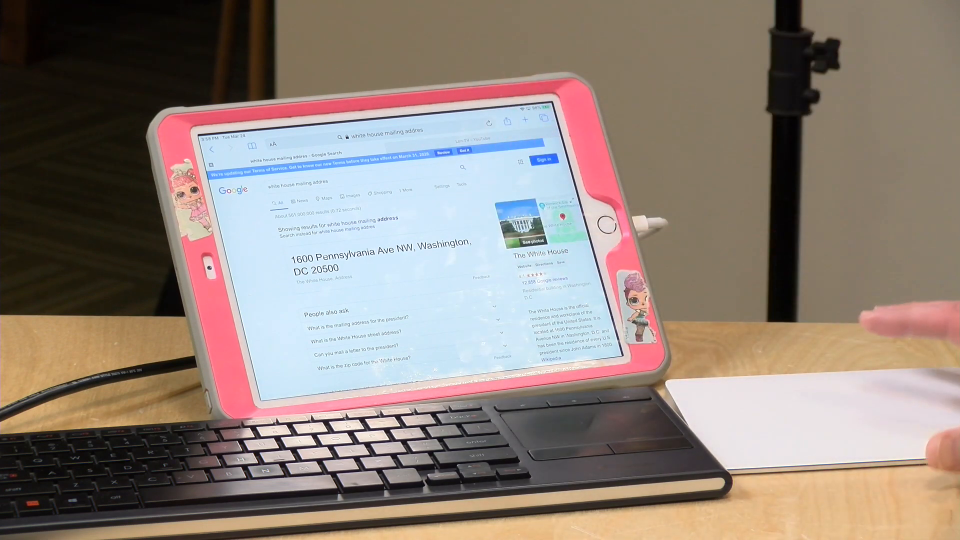
scroll(down, 3)
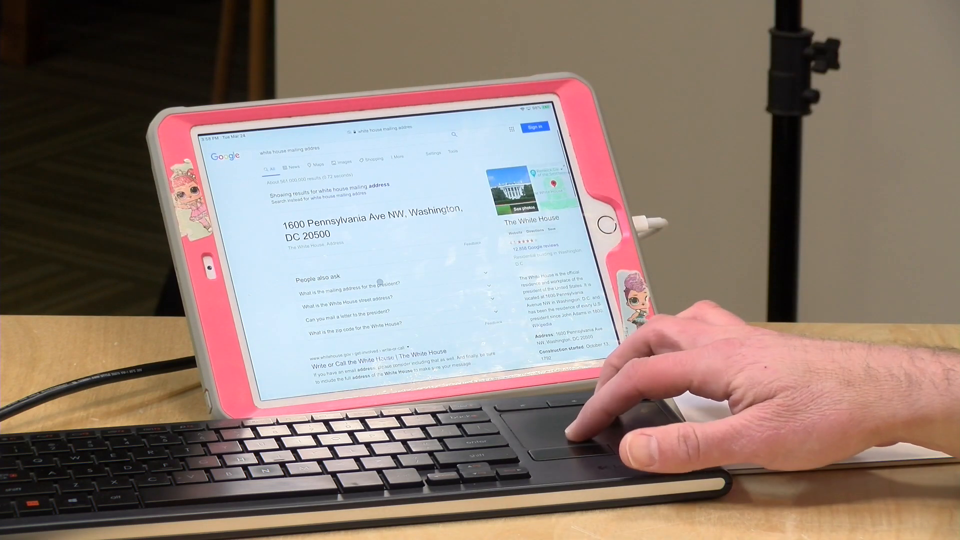
mouse_move(611, 416)
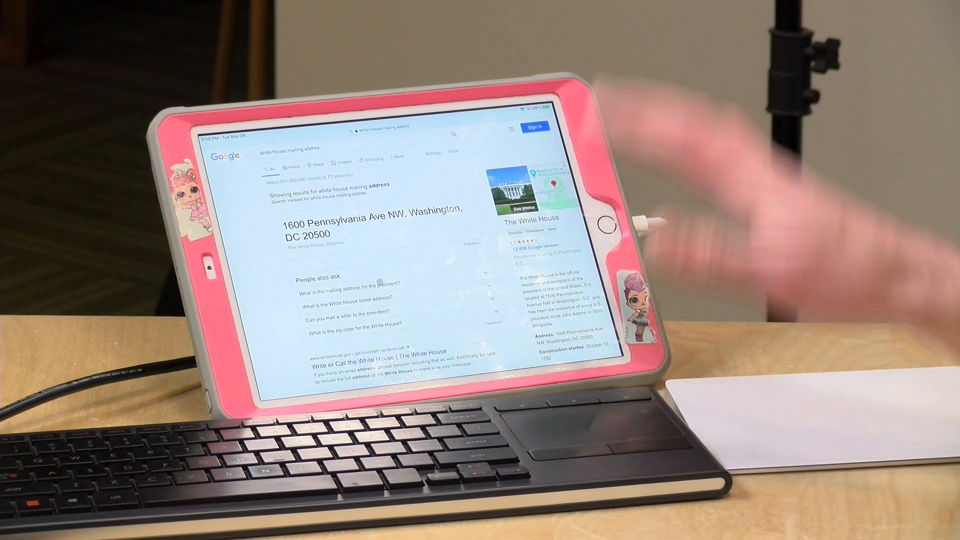
scroll(down, 3)
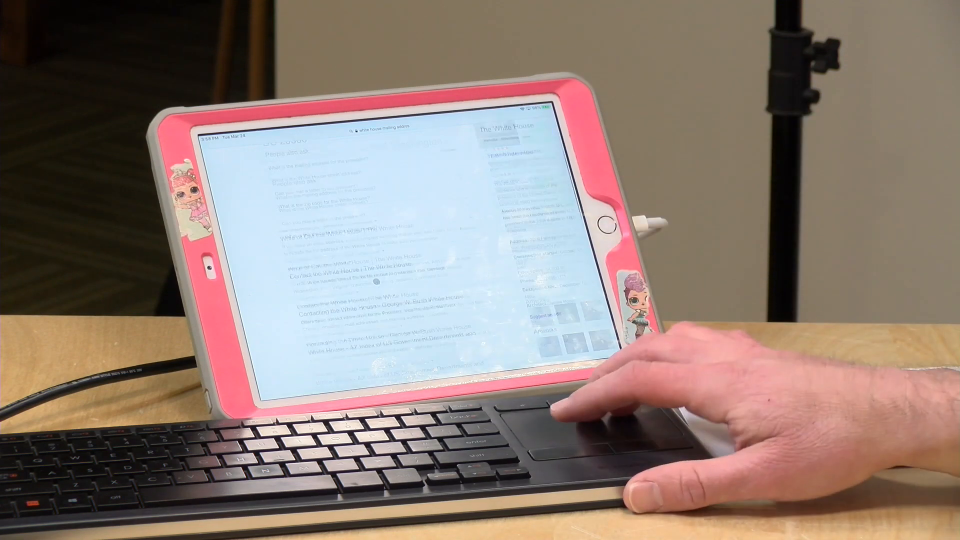